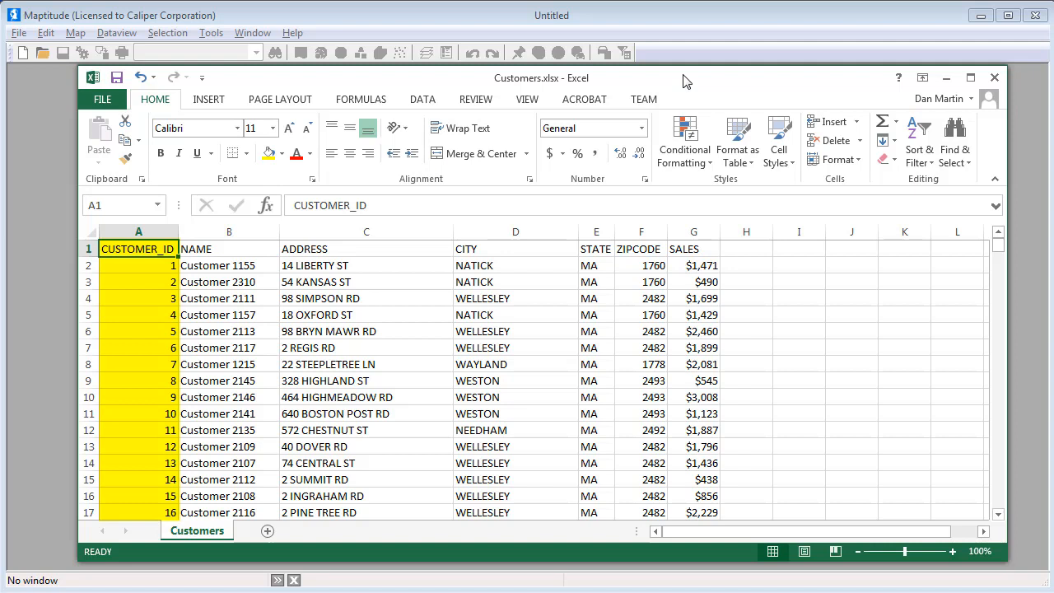
Step: Put away the Customers.xlsx workbook to return to the empty Maptitude window
{"action": "left_click", "coordinate": [138, 231]}
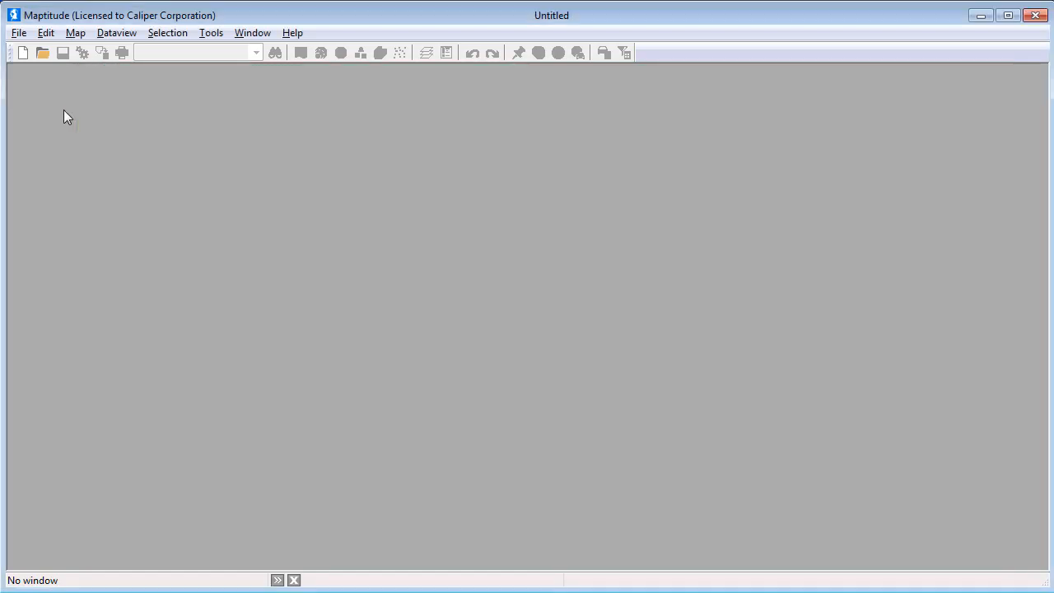
Step: Start a new workspace as a map of my own spreadsheet data
{"action": "left_click", "coordinate": [18, 52]}
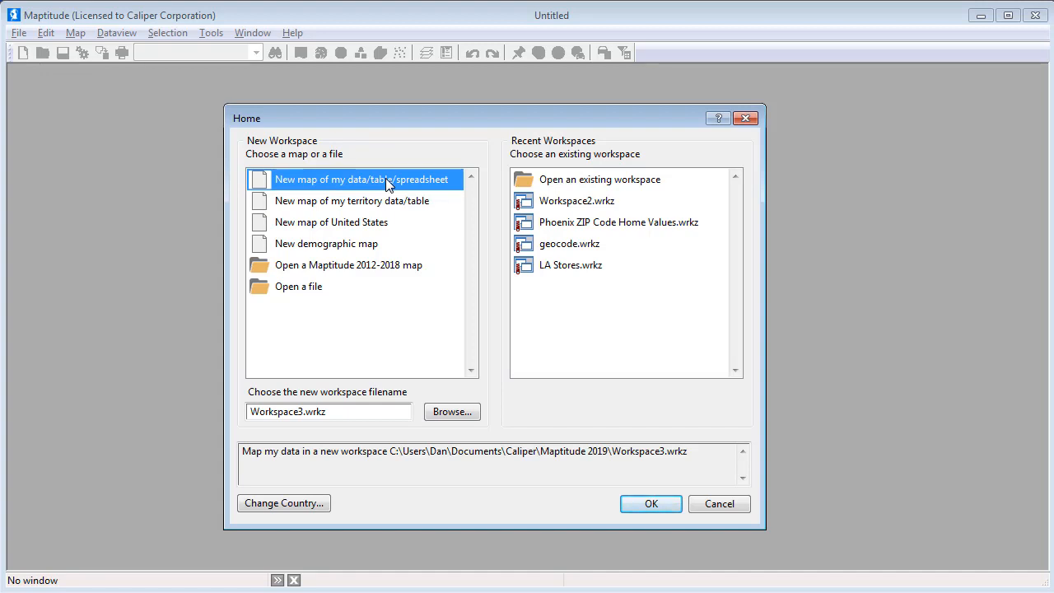
{"action": "left_click", "coordinate": [652, 504]}
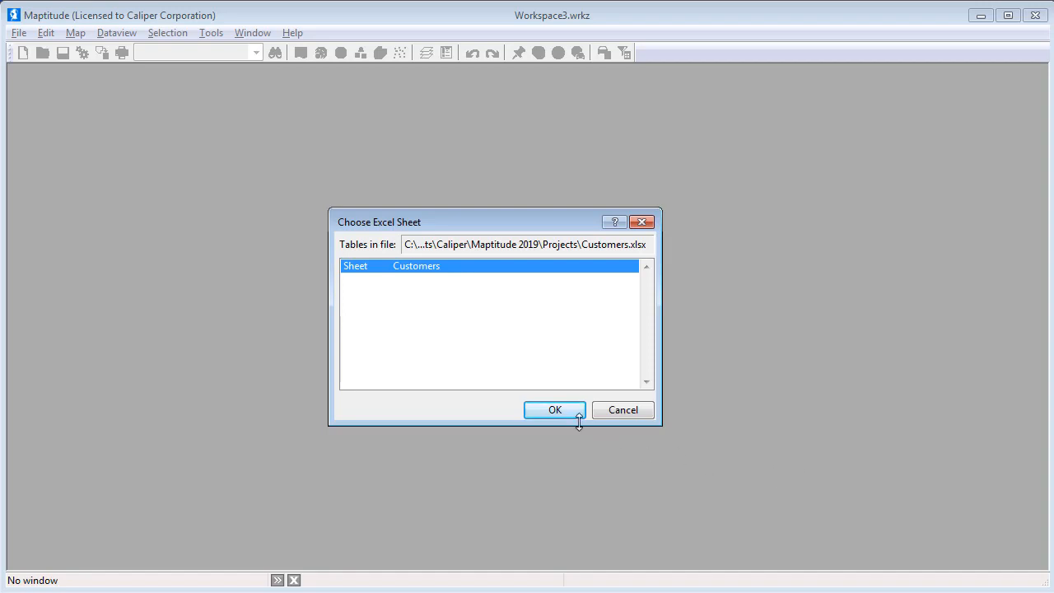
Step: Locate the Customers sheet by address as linked points on CUSTOMER_ID, no theme or analysis, for 520 records
{"action": "left_click", "coordinate": [553, 408]}
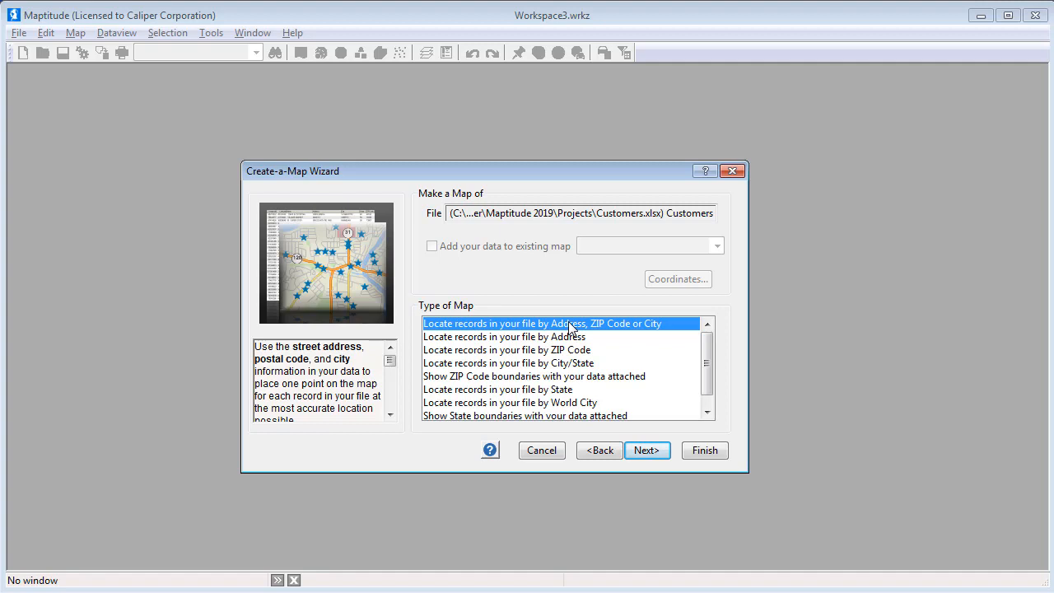
{"action": "mouse_move", "coordinate": [596, 364]}
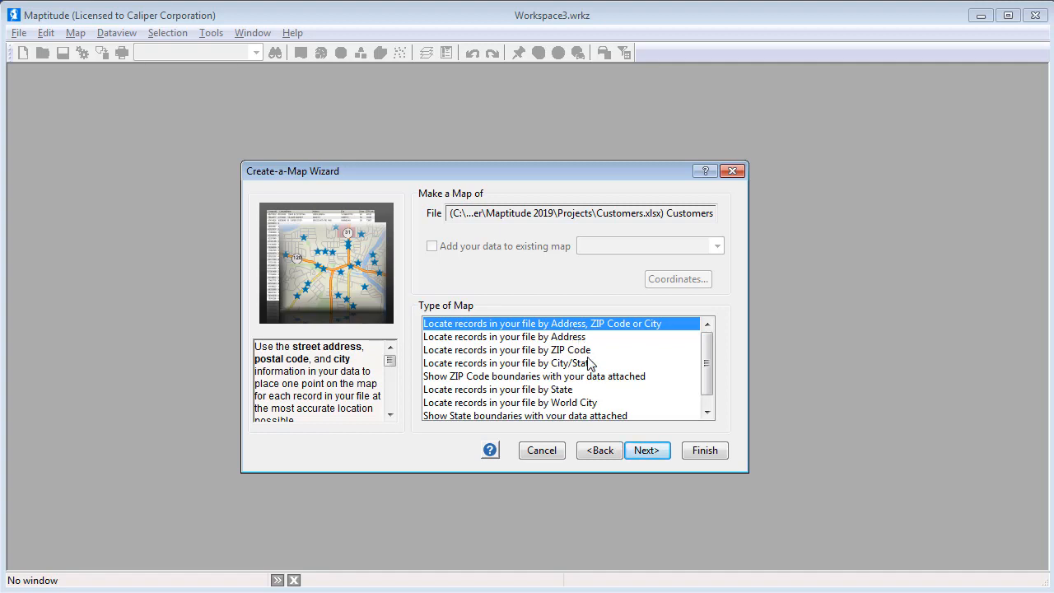
{"action": "left_click", "coordinate": [647, 451]}
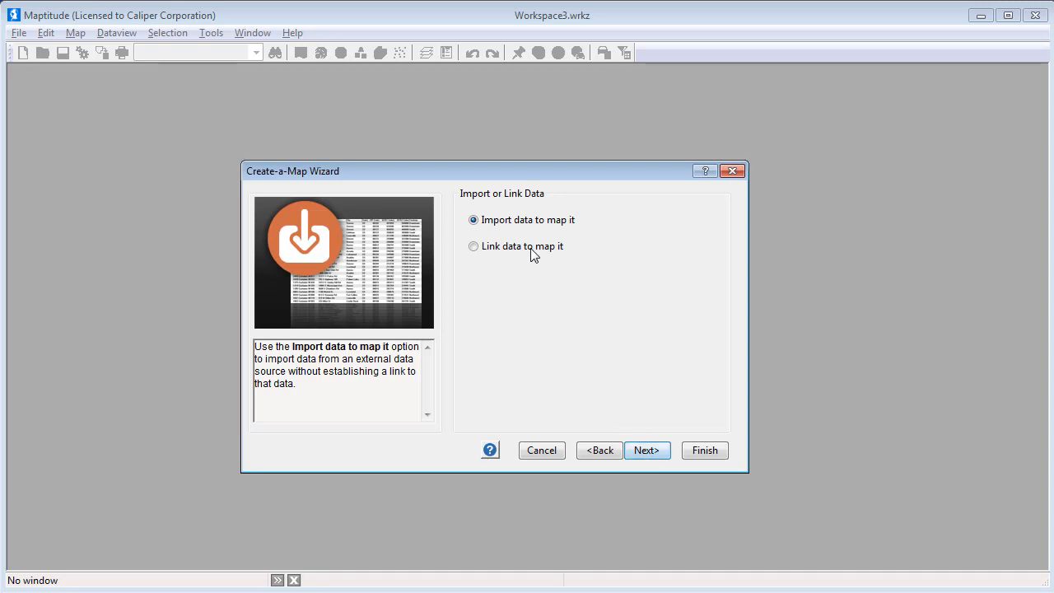
{"action": "left_click", "coordinate": [474, 247]}
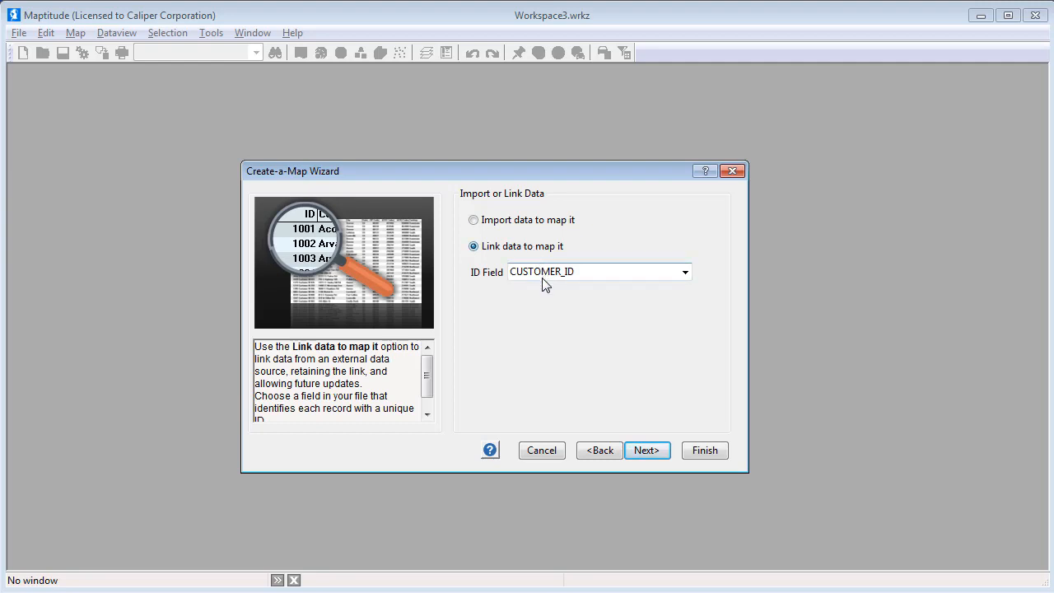
{"action": "mouse_move", "coordinate": [569, 322]}
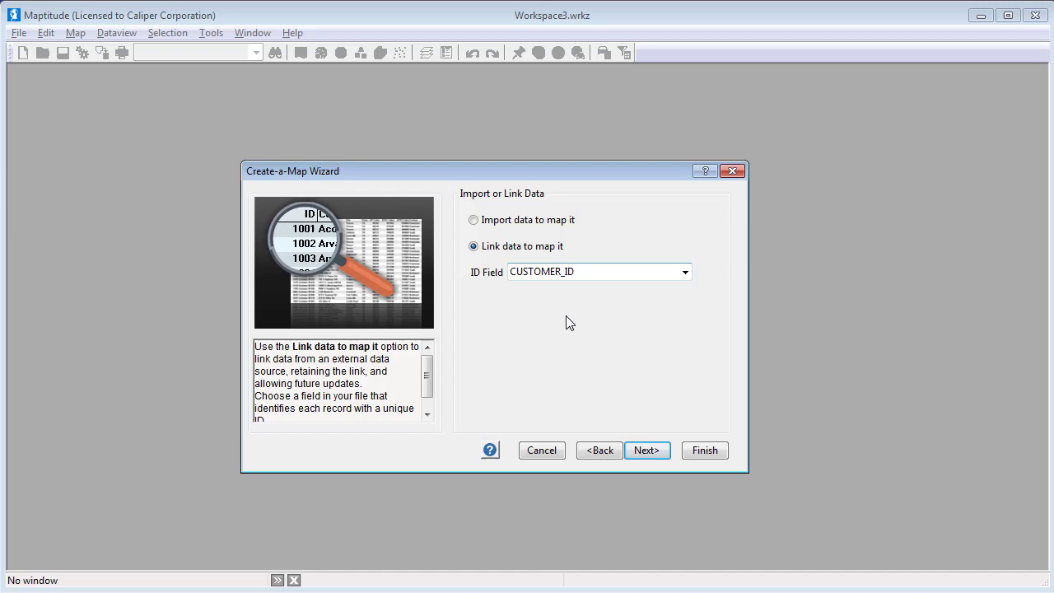
{"action": "left_click", "coordinate": [648, 451]}
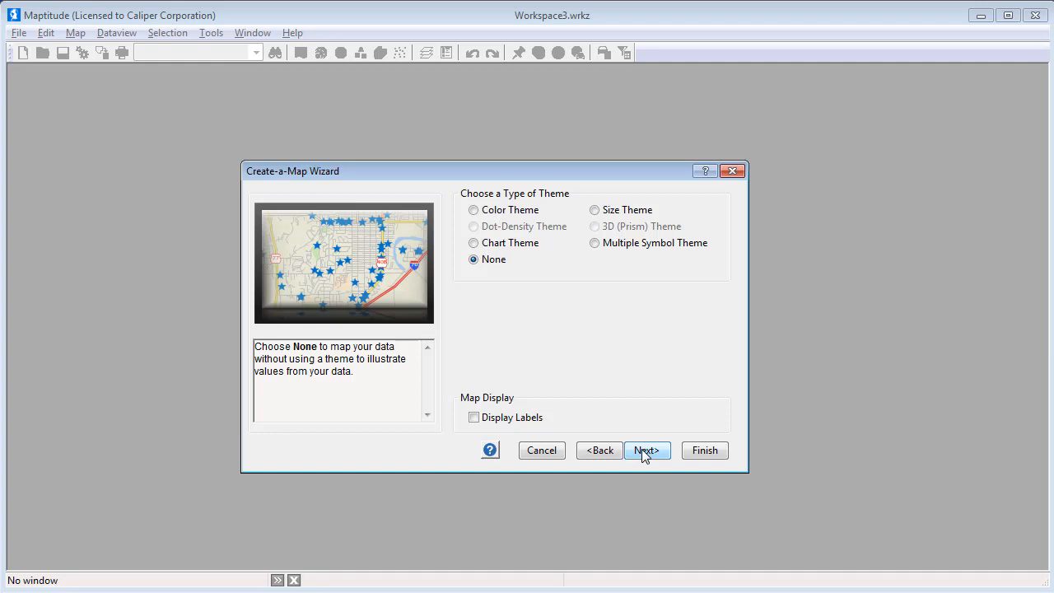
{"action": "left_click", "coordinate": [647, 451]}
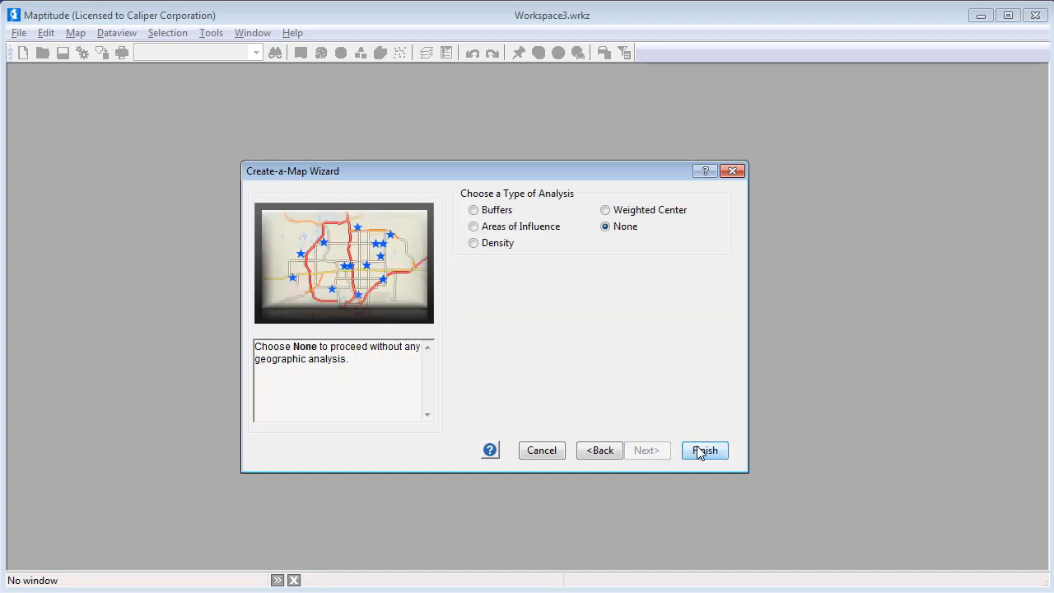
{"action": "left_click", "coordinate": [705, 451]}
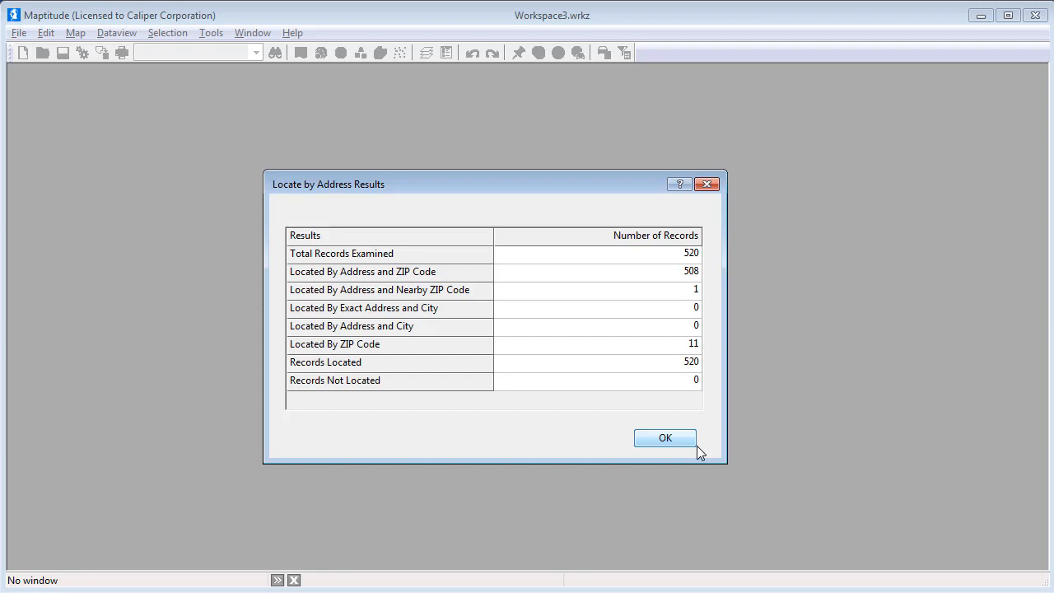
Step: Dismiss the Locate by Address results to reveal the Boston-area customer point map
{"action": "left_click", "coordinate": [665, 438]}
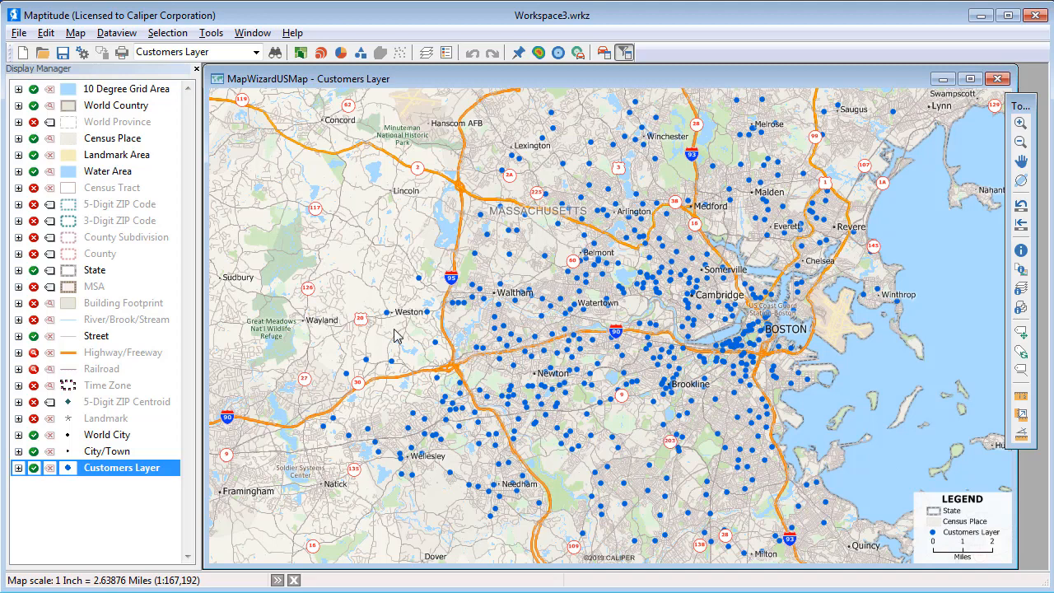
Step: Add Customers.xlsx again to the existing map shown as ZIP Code boundaries
{"action": "left_click", "coordinate": [76, 33]}
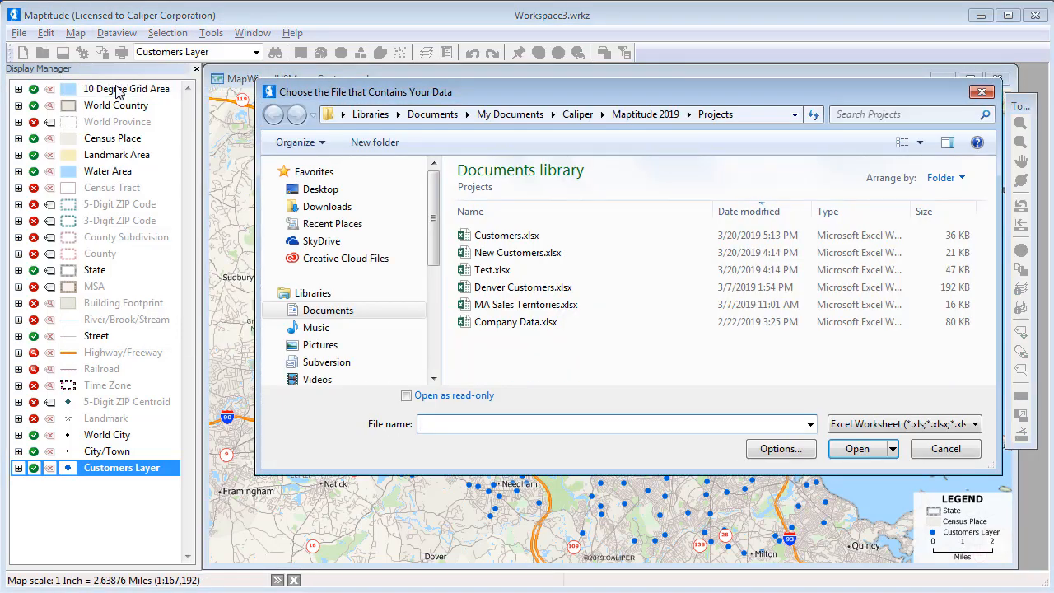
{"action": "left_click", "coordinate": [508, 234]}
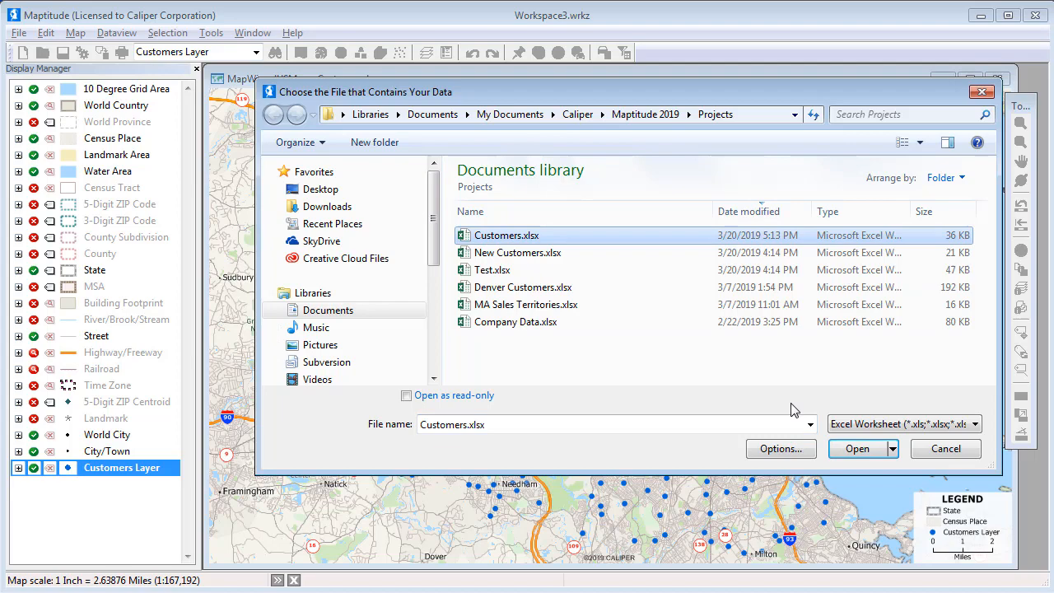
{"action": "left_click", "coordinate": [856, 448]}
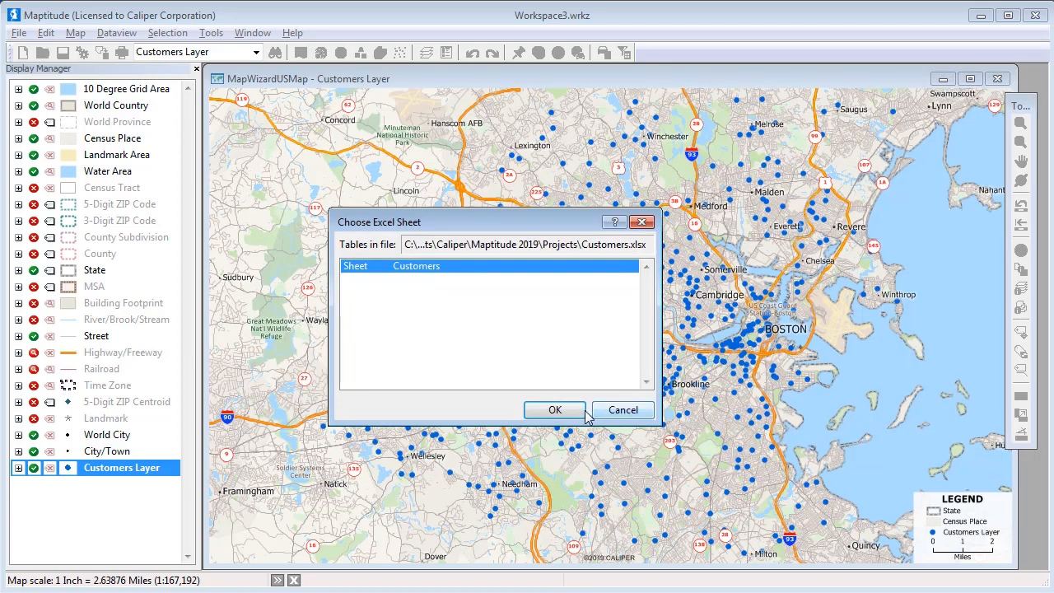
{"action": "left_click", "coordinate": [555, 410]}
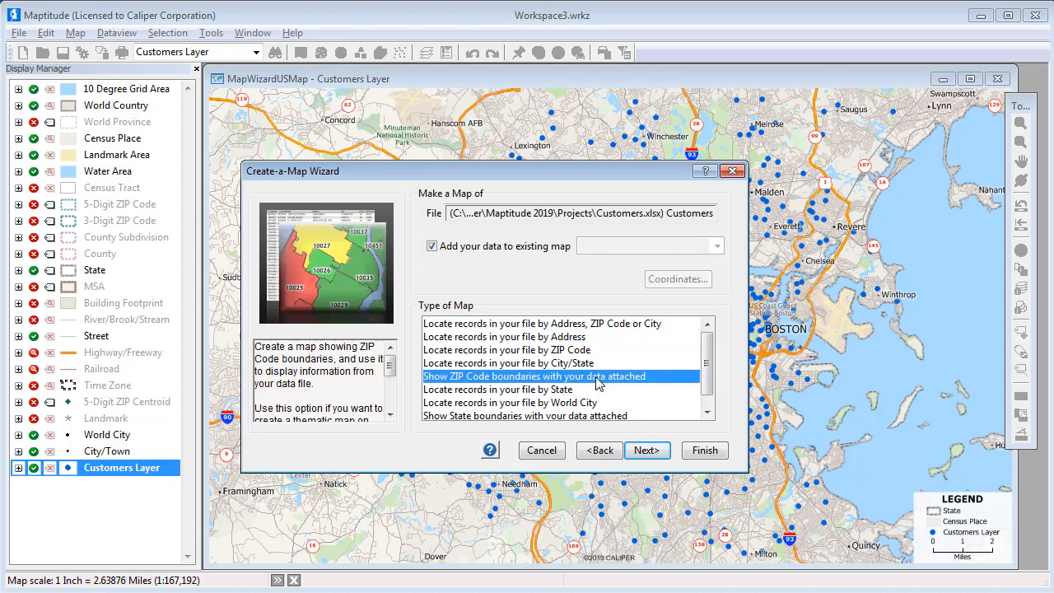
{"action": "left_click", "coordinate": [647, 451]}
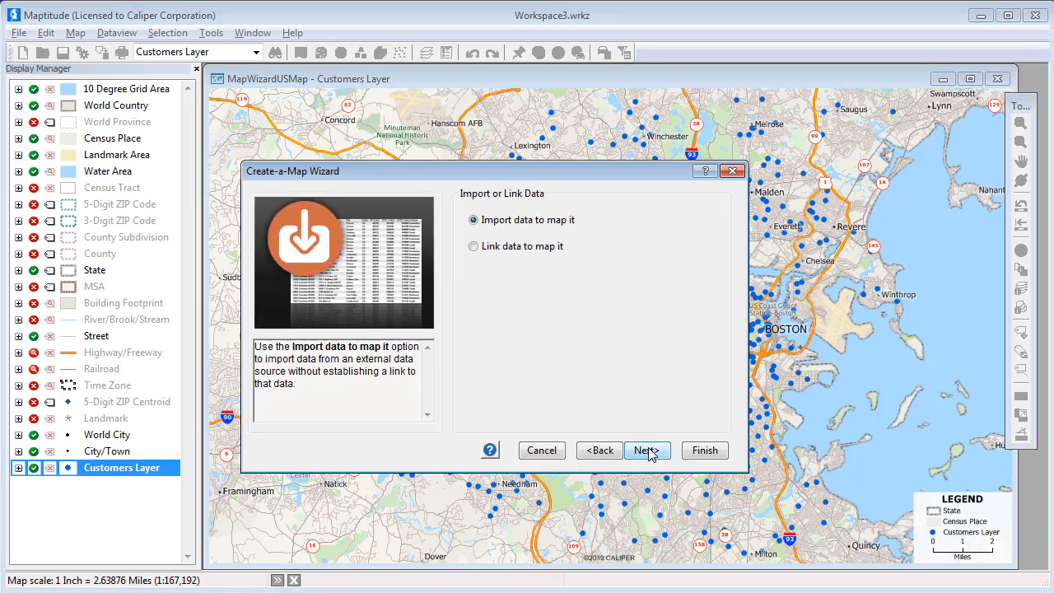
Step: Link the ZIP data and finish with a color theme on the SALES field
{"action": "left_click", "coordinate": [472, 246]}
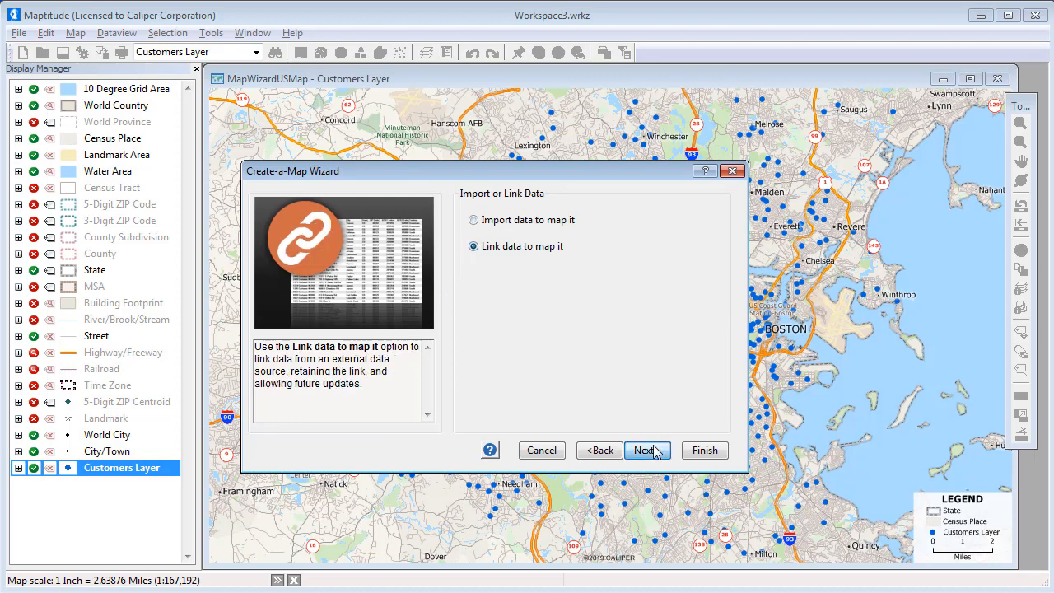
{"action": "left_click", "coordinate": [648, 451]}
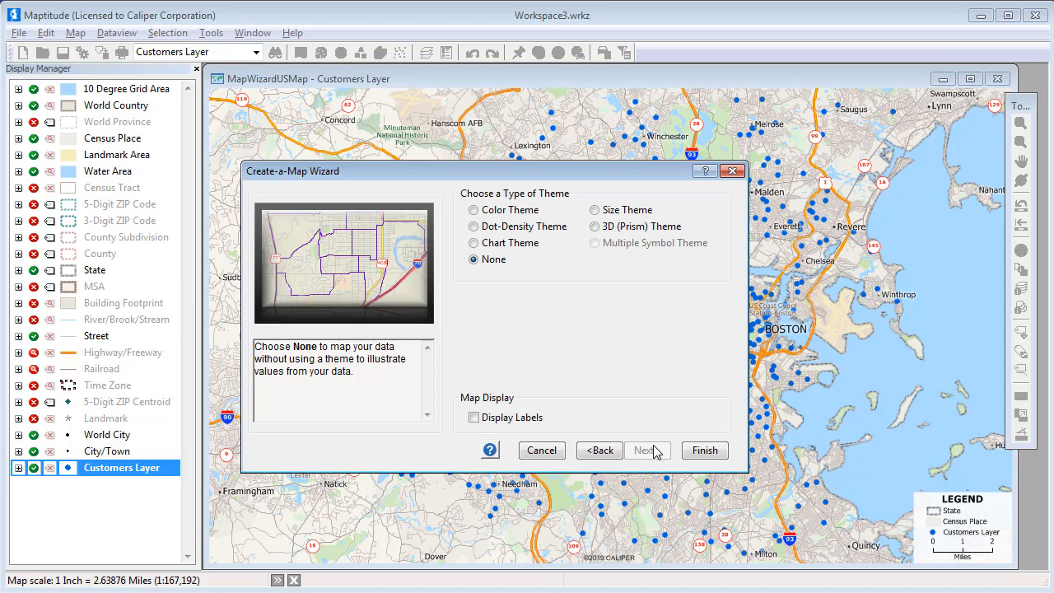
{"action": "left_click", "coordinate": [475, 210]}
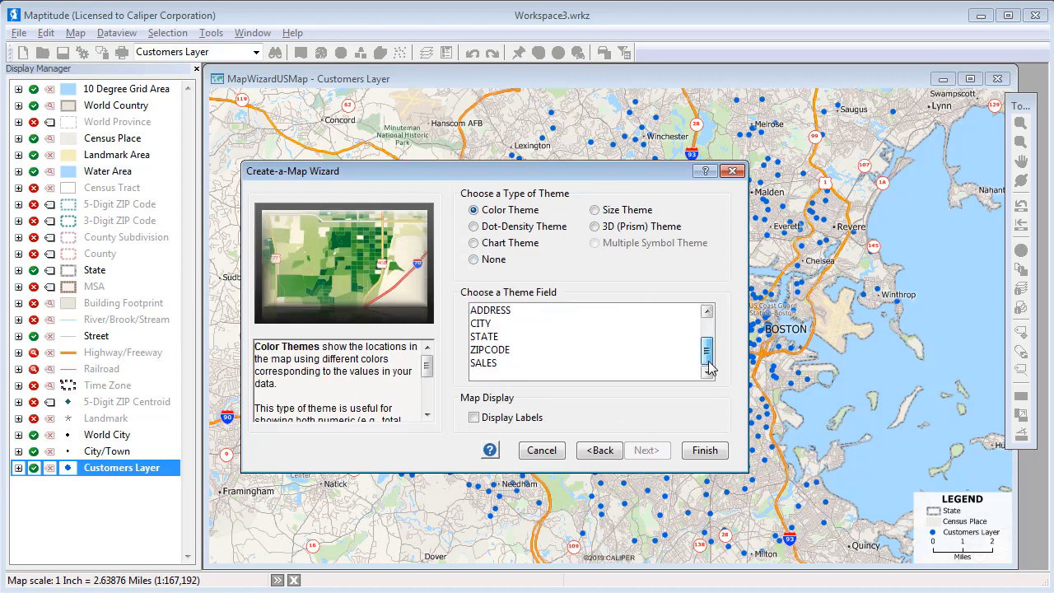
{"action": "left_click", "coordinate": [485, 362]}
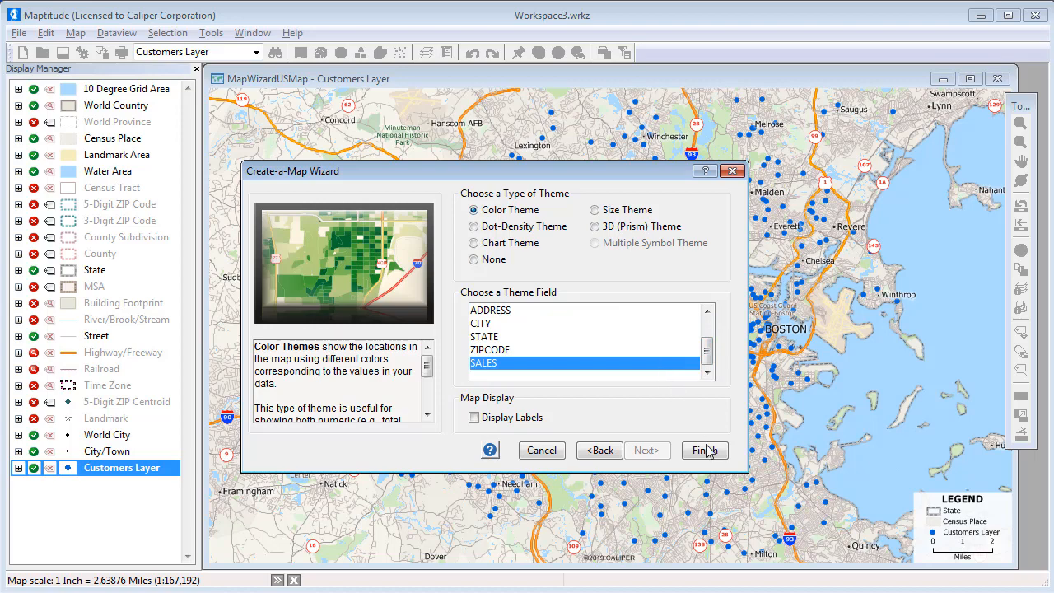
{"action": "left_click", "coordinate": [704, 452]}
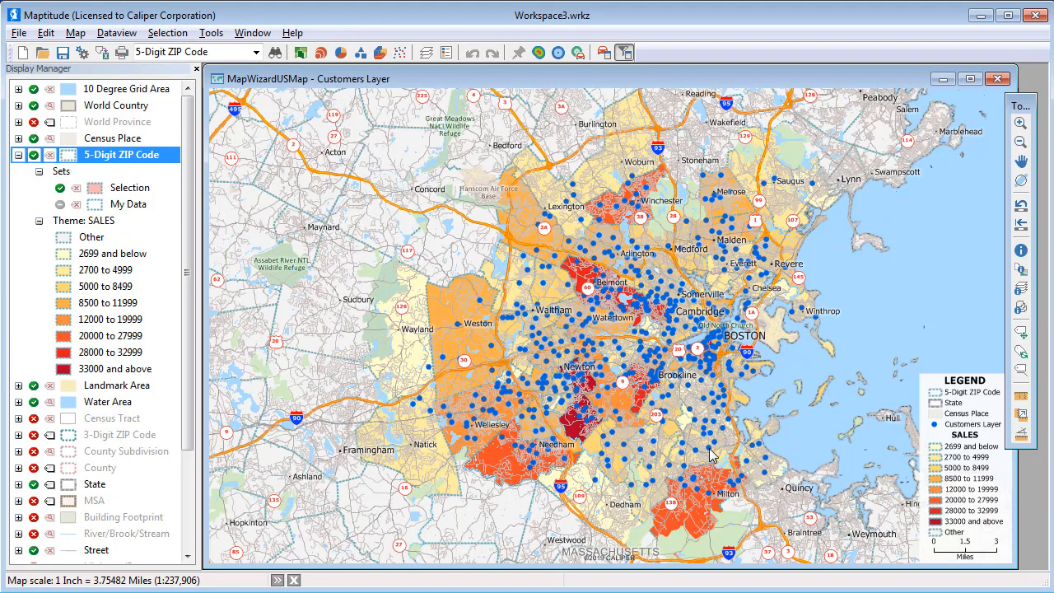
Step: Hide the Landmark Area and Water Area layers in the Display Manager
{"action": "left_click", "coordinate": [33, 385]}
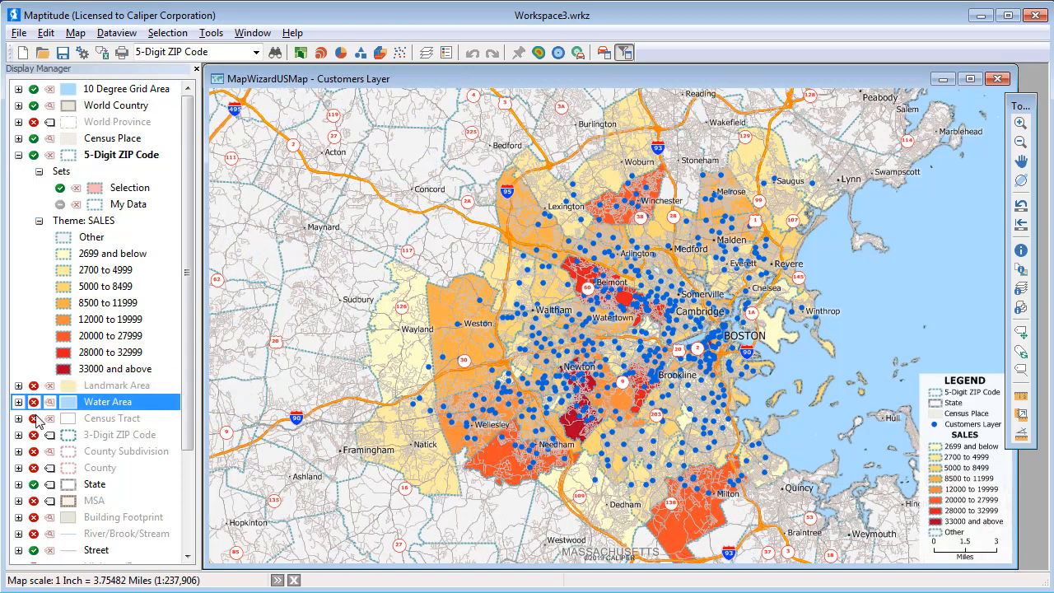
{"action": "left_click", "coordinate": [34, 550]}
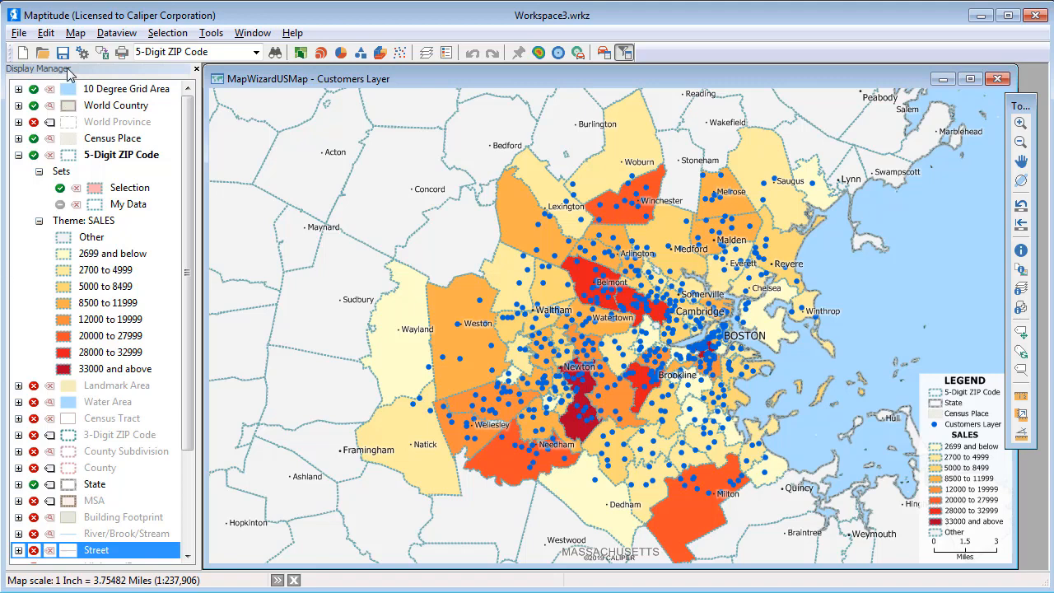
Step: Update the linked records from the spreadsheet, re-locating 239 records and refreshing the SALES ranges
{"action": "left_click", "coordinate": [73, 33]}
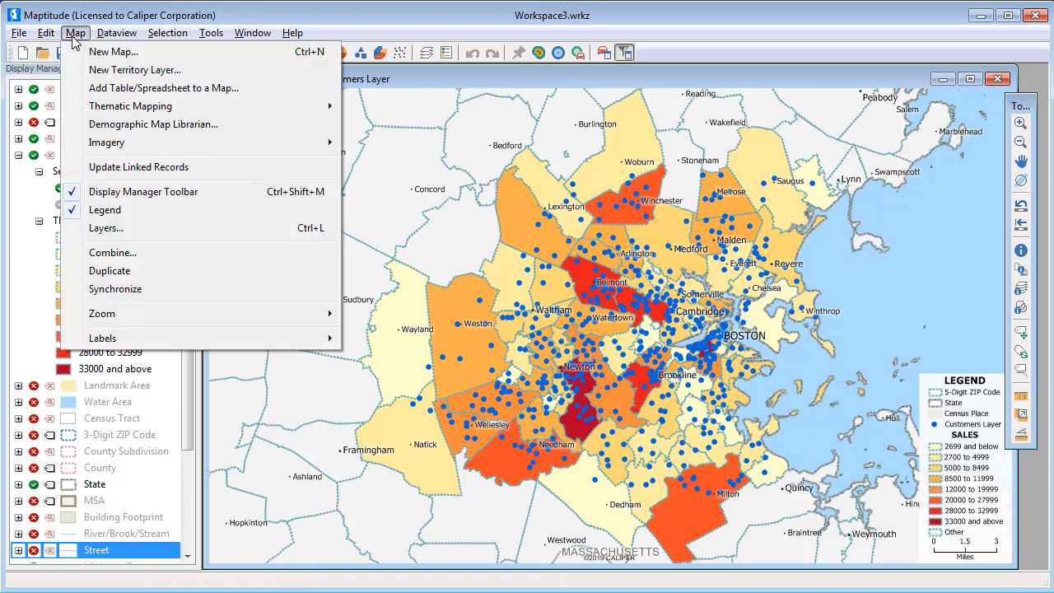
{"action": "left_click", "coordinate": [138, 167]}
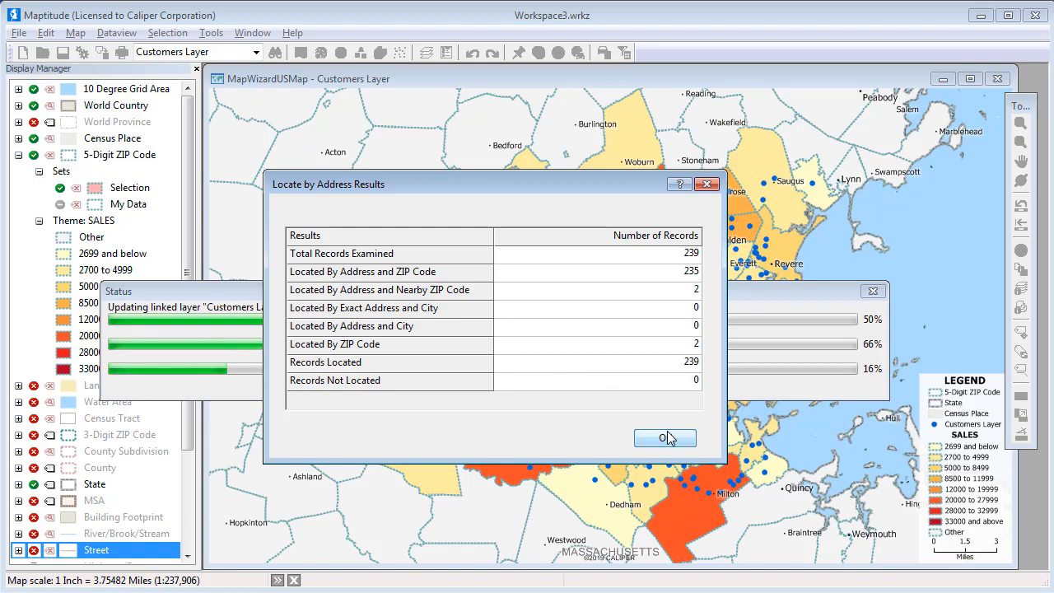
{"action": "left_click", "coordinate": [665, 438]}
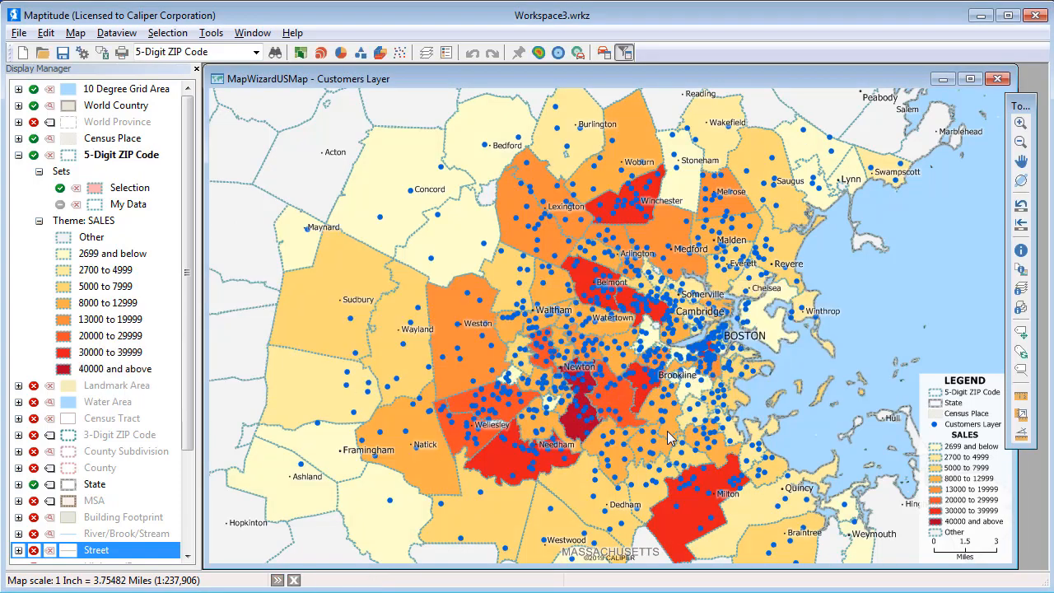